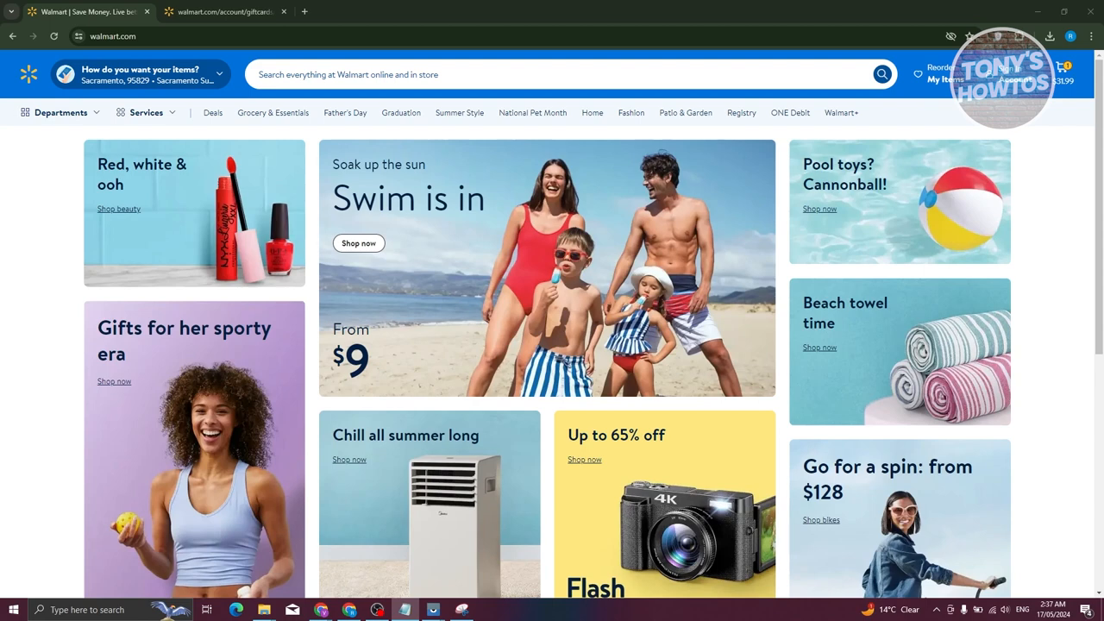
mouse_move(645, 358)
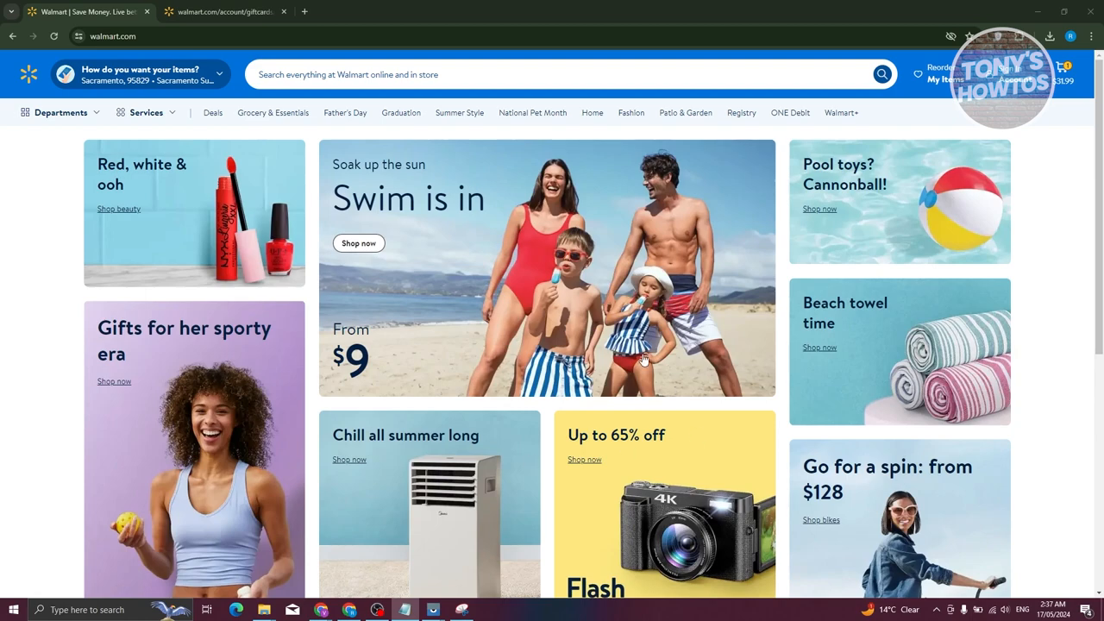
Open the cart and review the Citylife 6-pack storage bins and $38.98 estimated total.
scroll("down", 3)
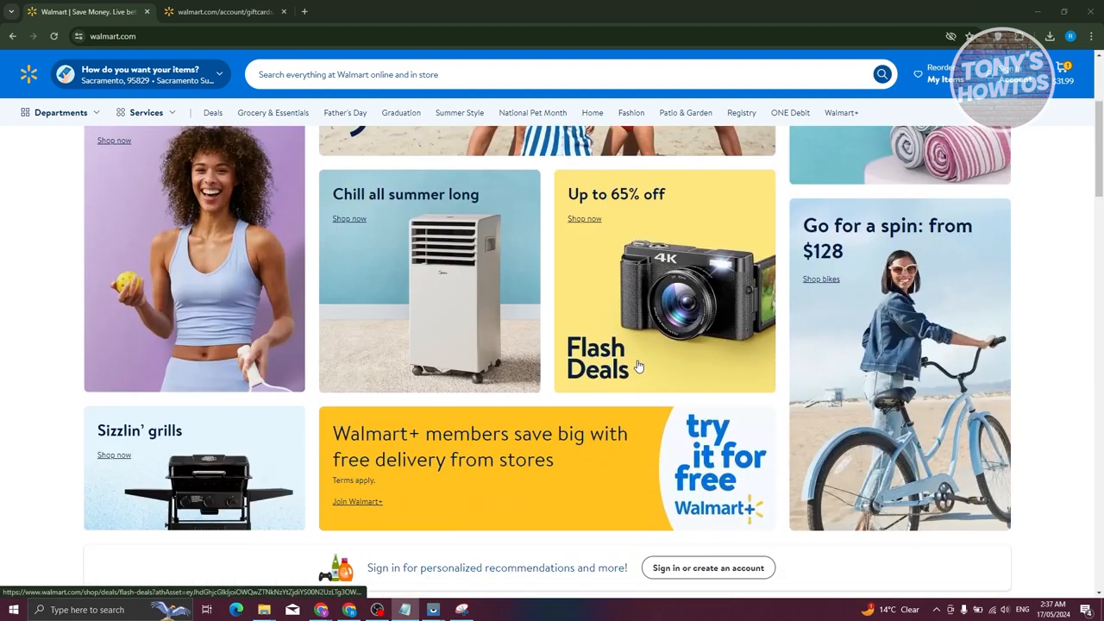
scroll("down", 3)
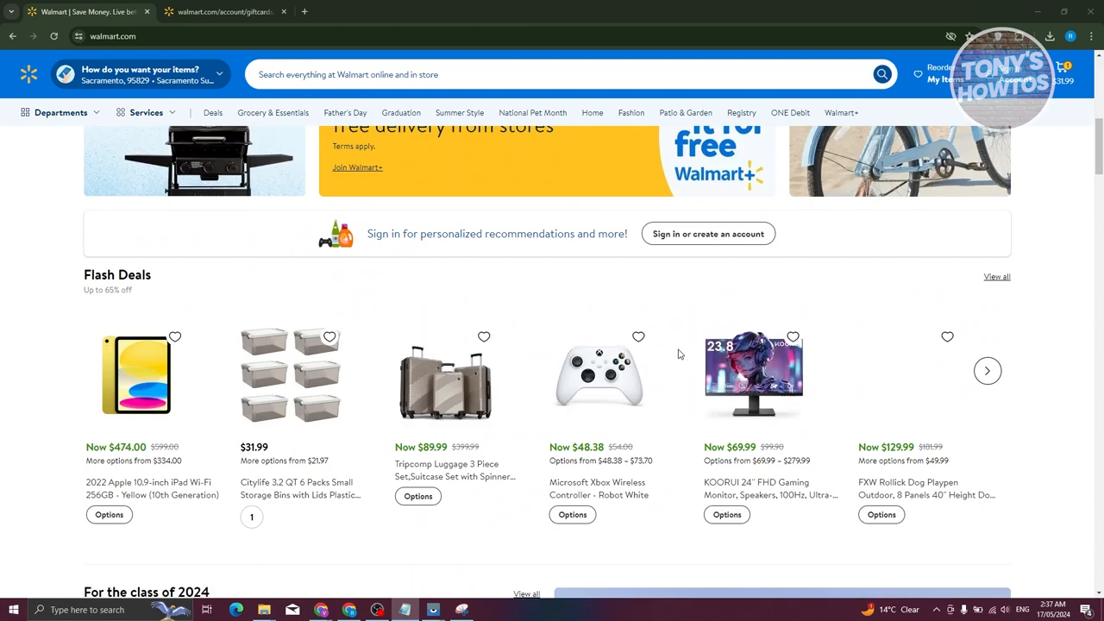
scroll("down", 3)
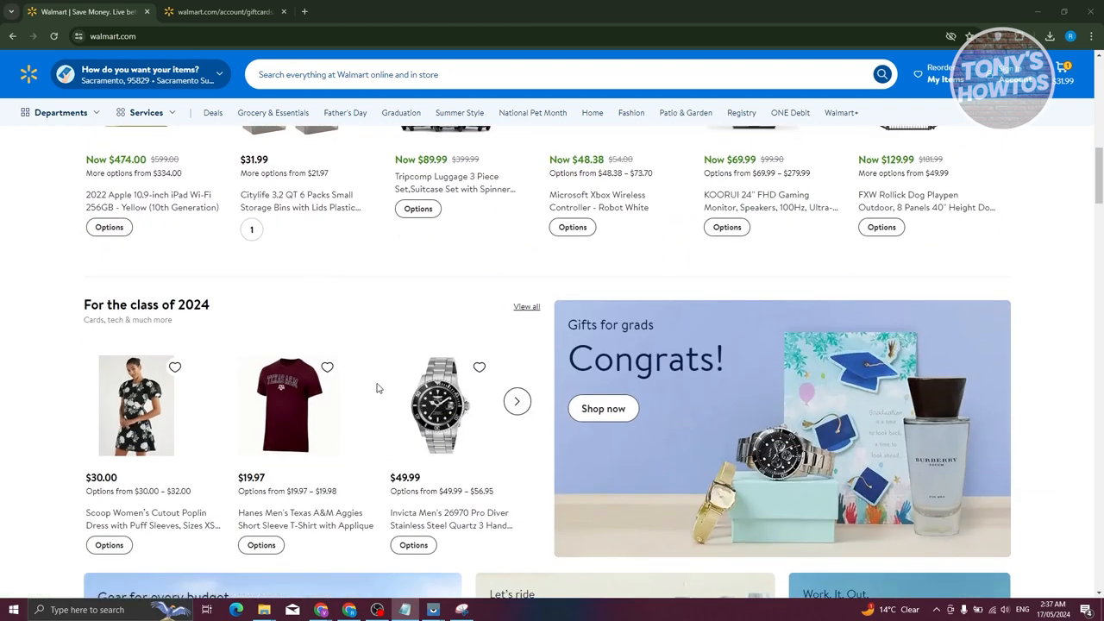
scroll("up", 3)
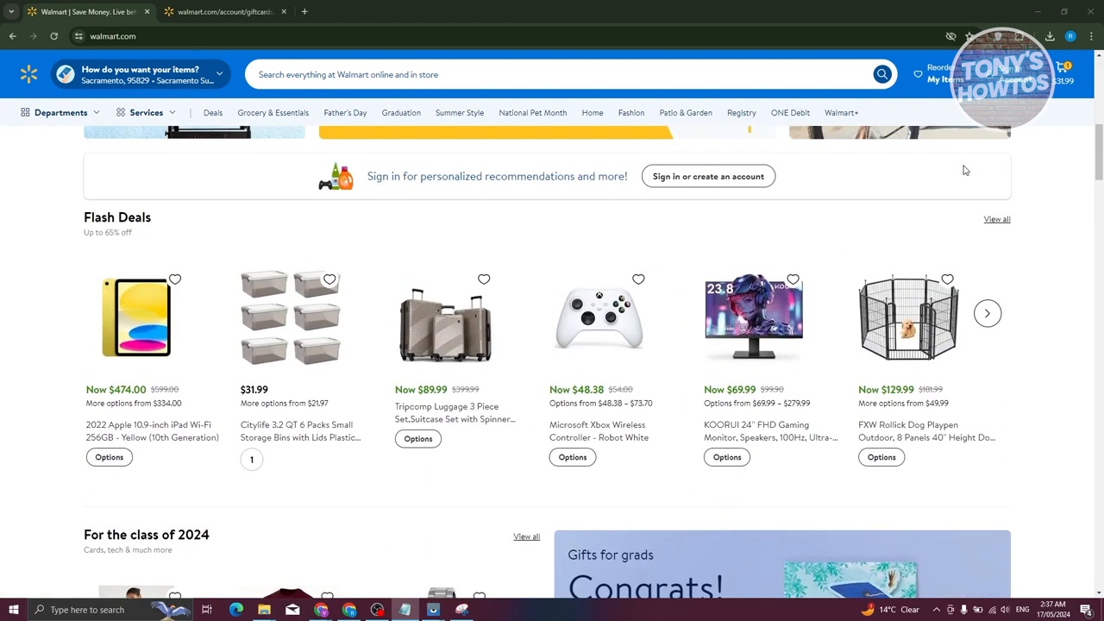
left_click(1061, 74)
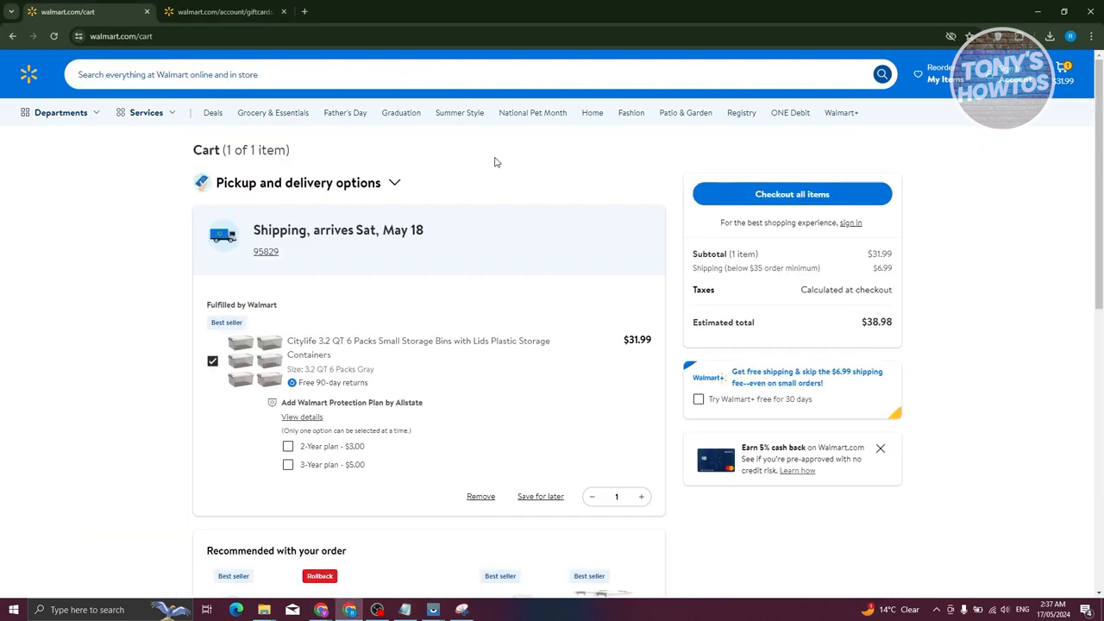
scroll("down", 3)
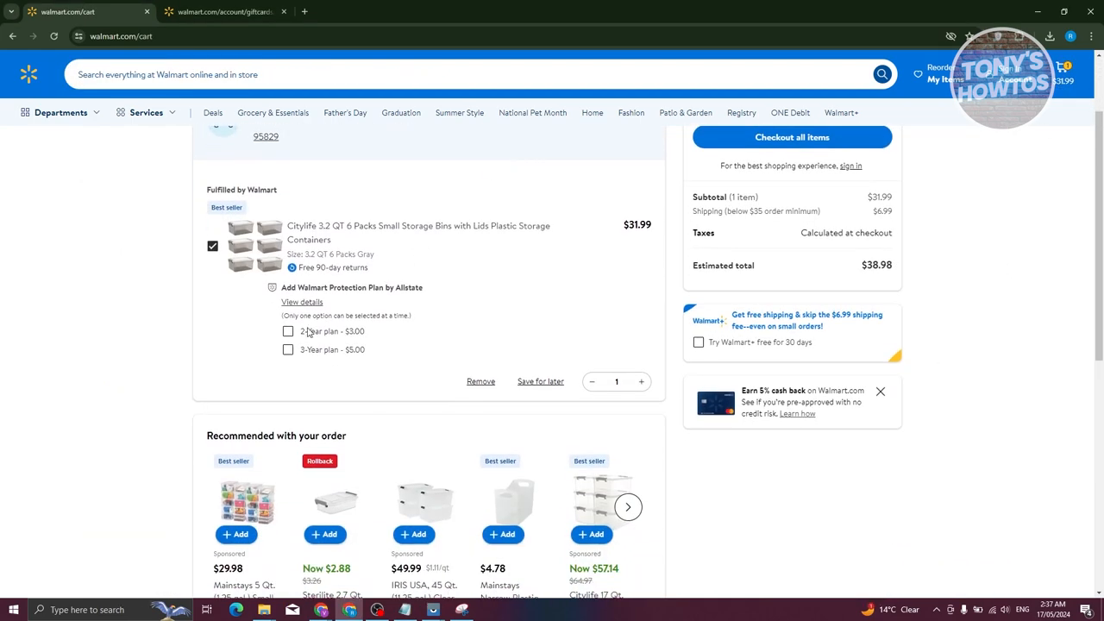
scroll("up", 3)
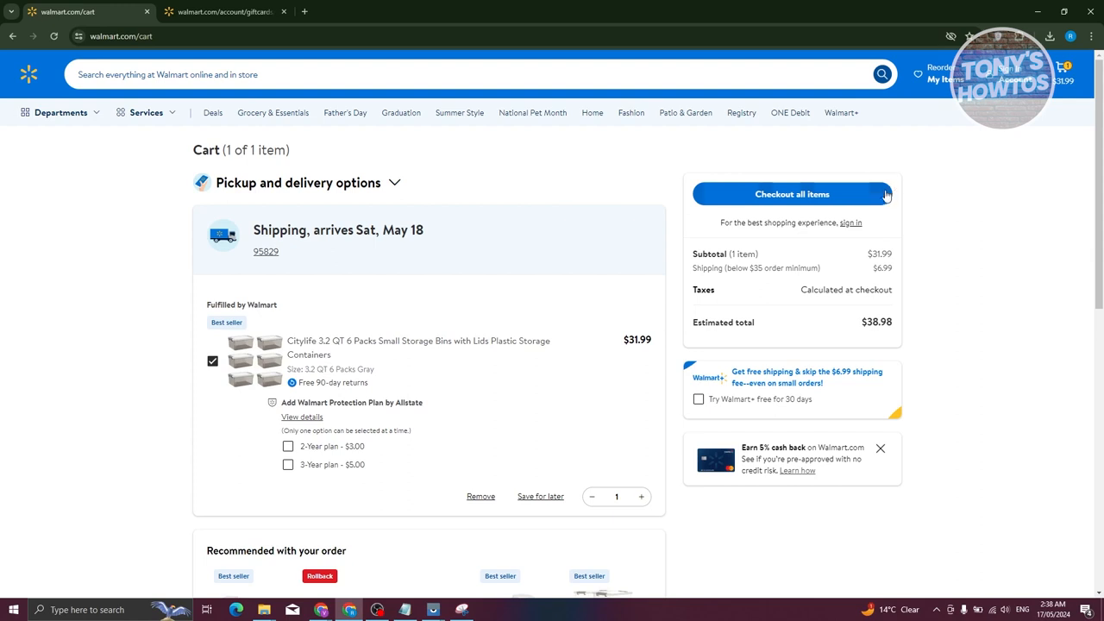
mouse_move(908, 211)
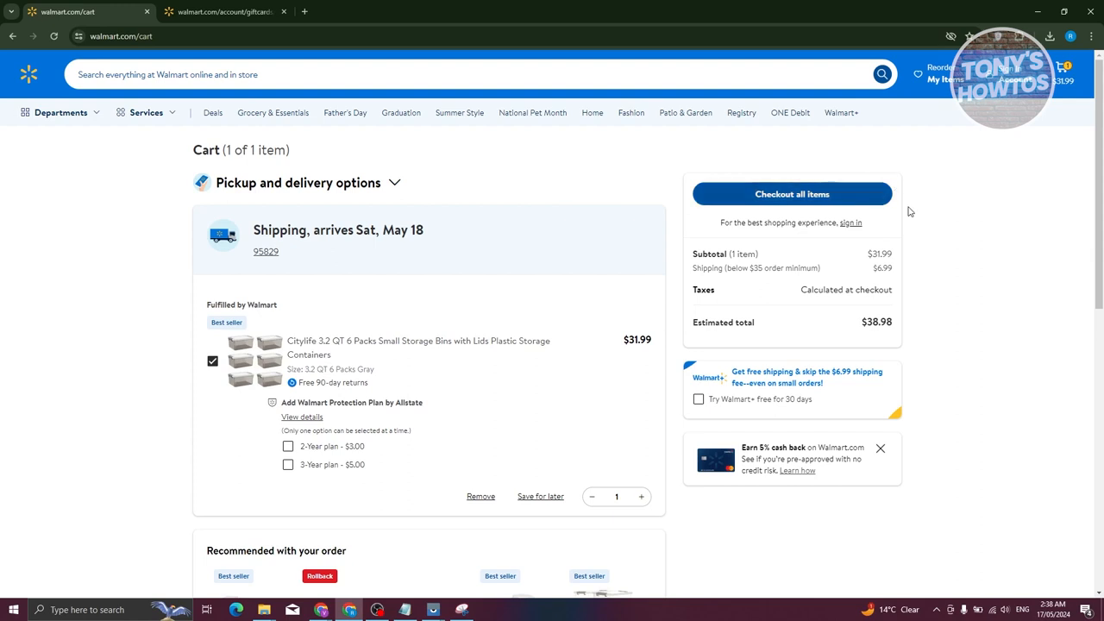
mouse_move(1018, 267)
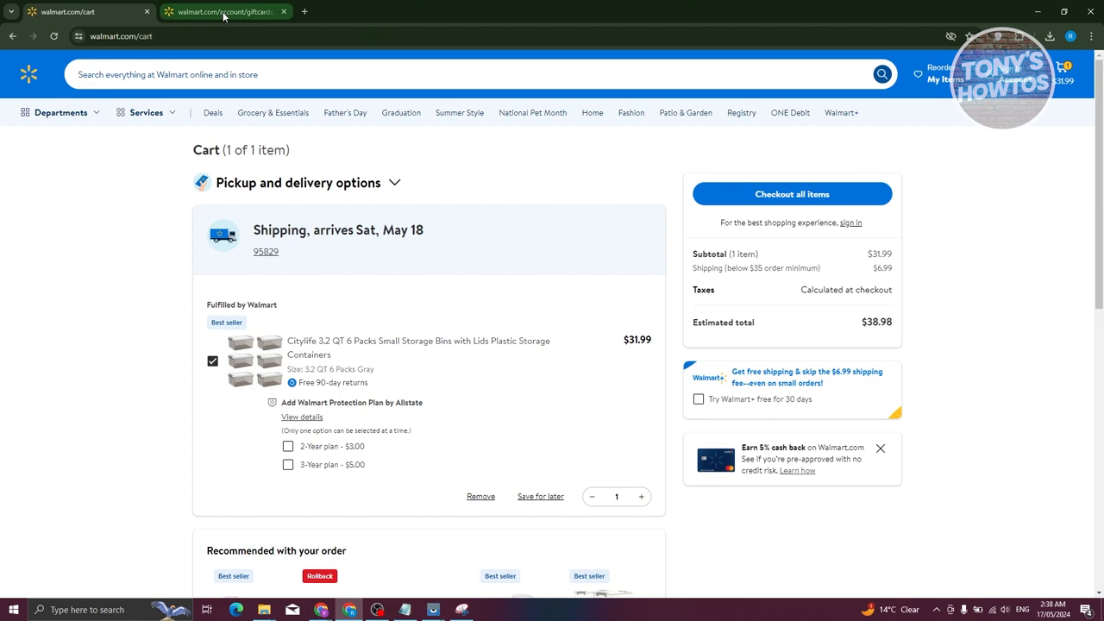
left_click(224, 12)
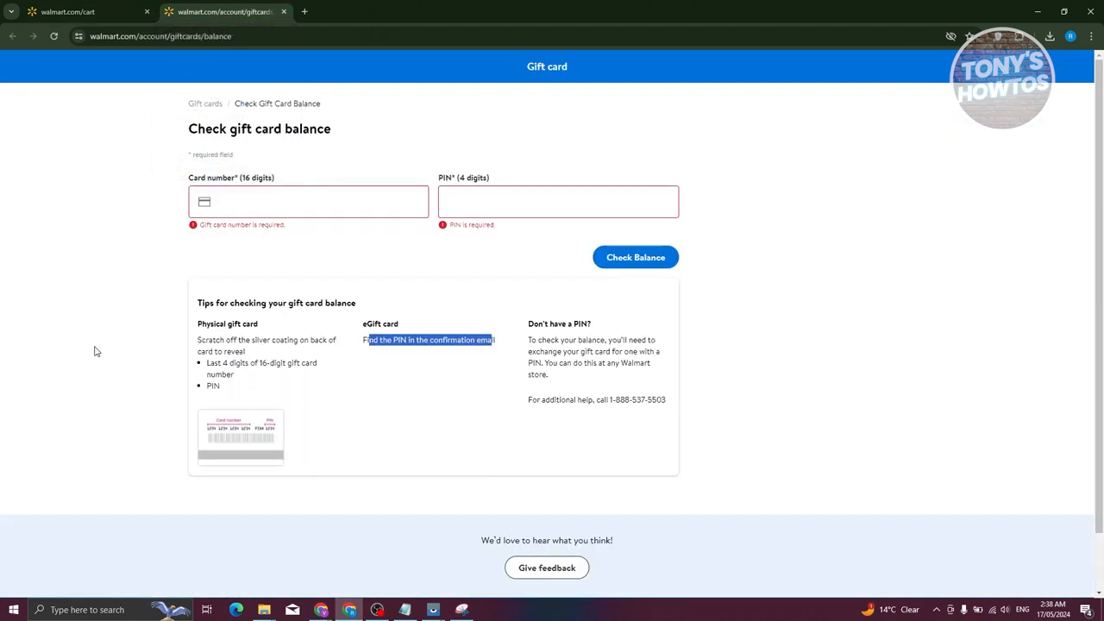
mouse_move(107, 364)
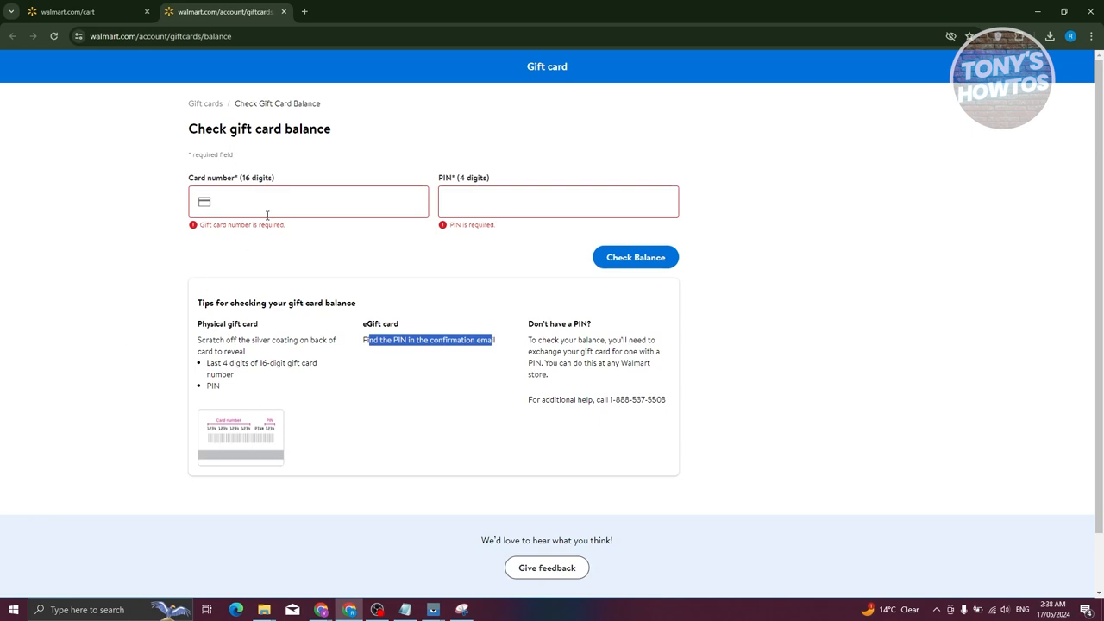
left_click(308, 201)
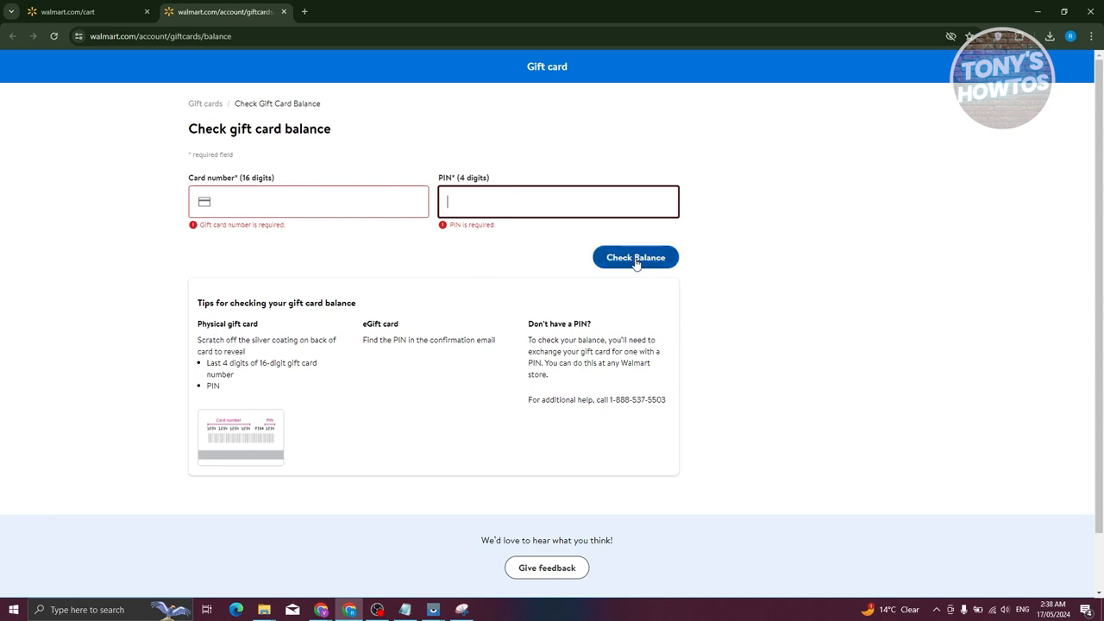
mouse_move(410, 242)
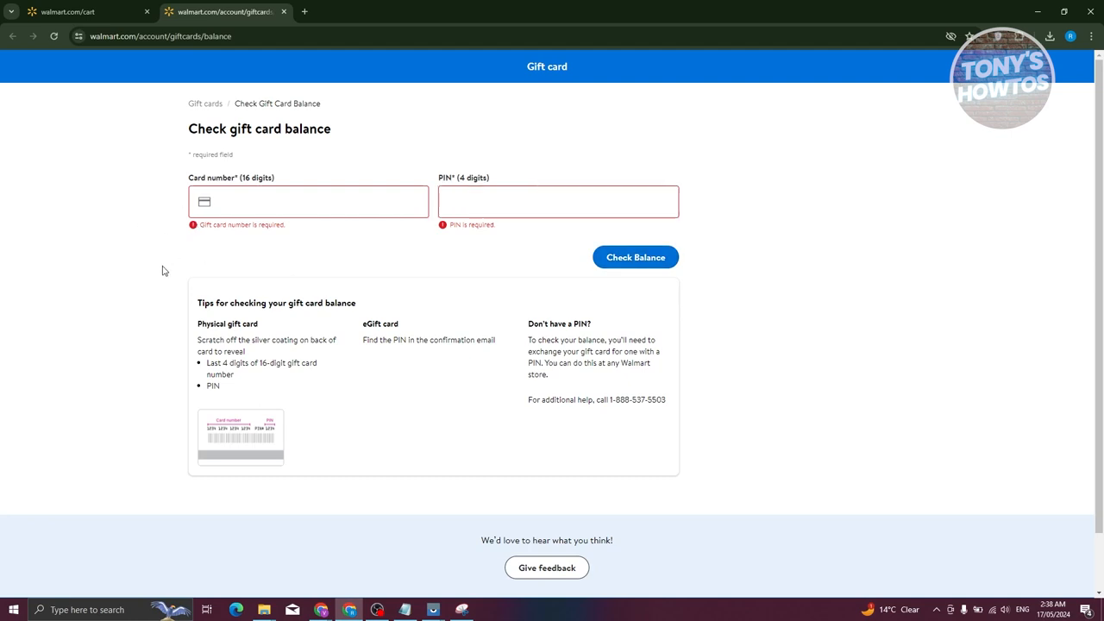
mouse_move(155, 186)
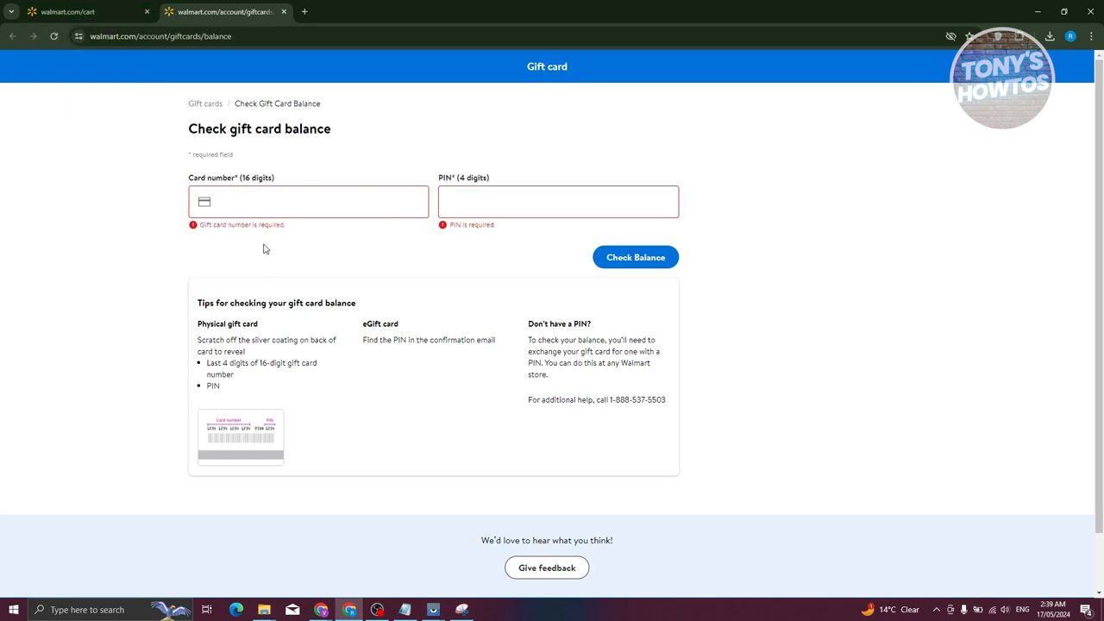
left_click(86, 11)
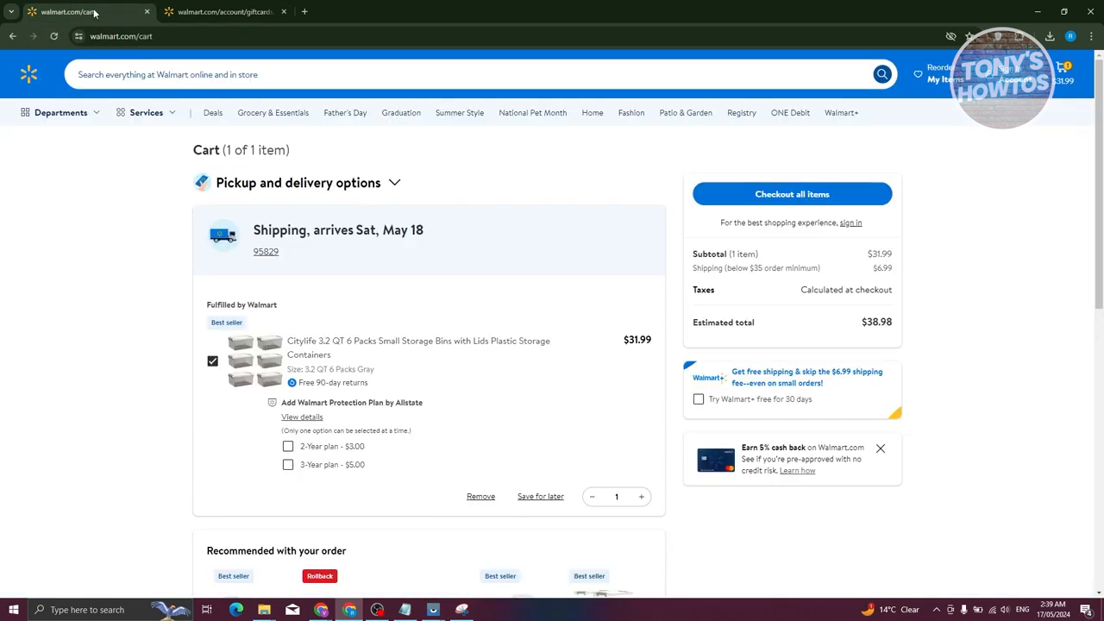